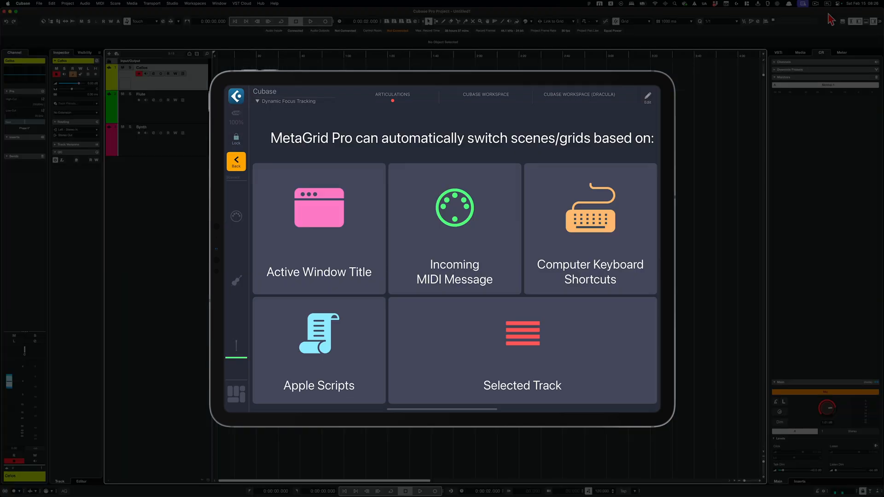
Step: Review the grid switching methods: window title, MIDI message, keyboard shortcuts, Apple Scripts and selected track
left_click(317, 229)
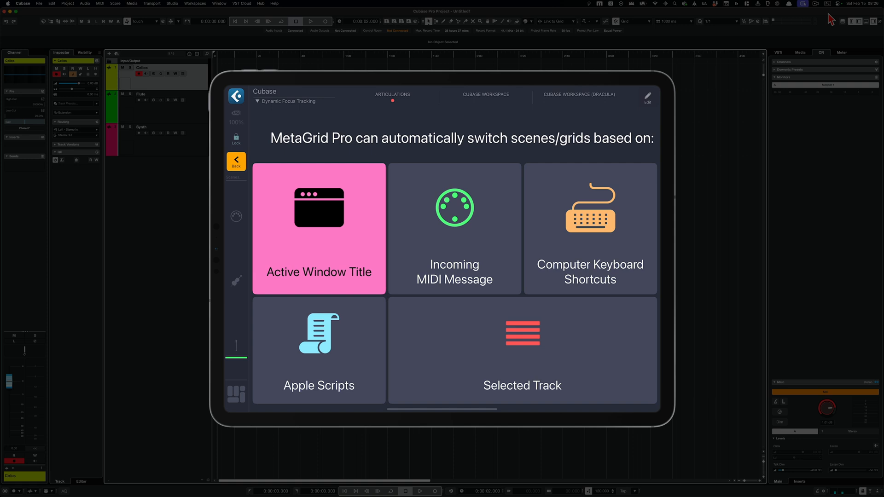
left_click(454, 229)
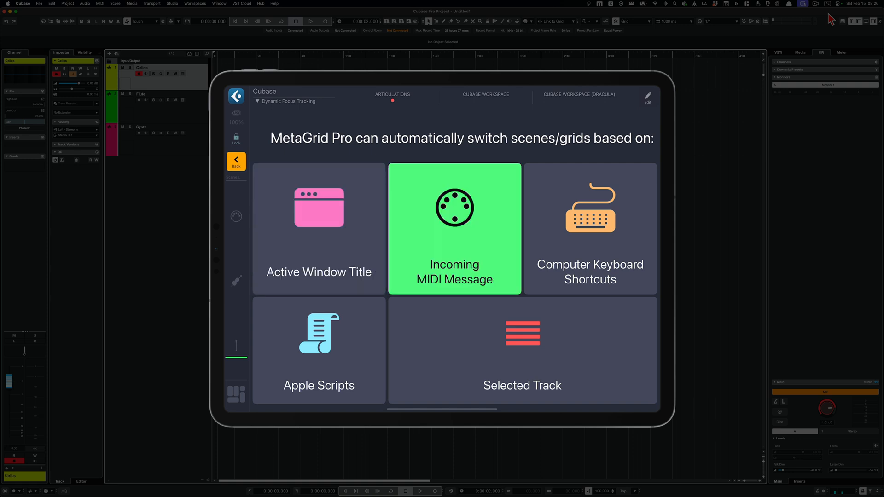
left_click(589, 229)
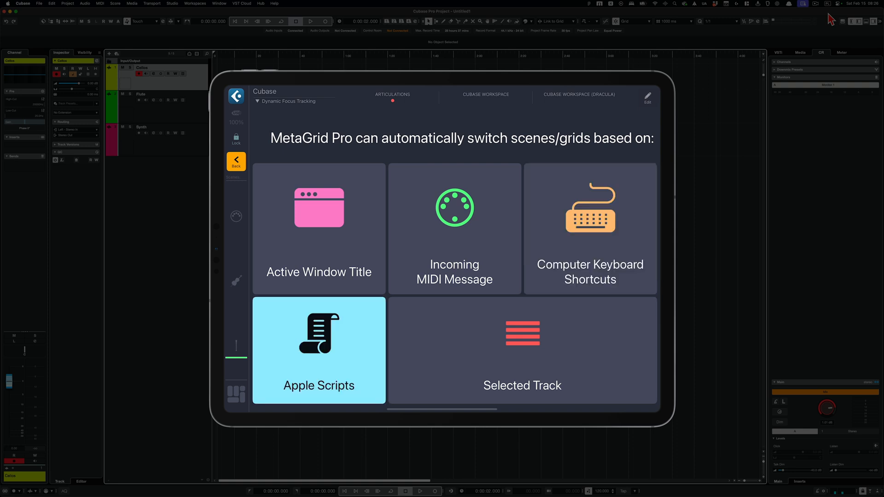
left_click(521, 350)
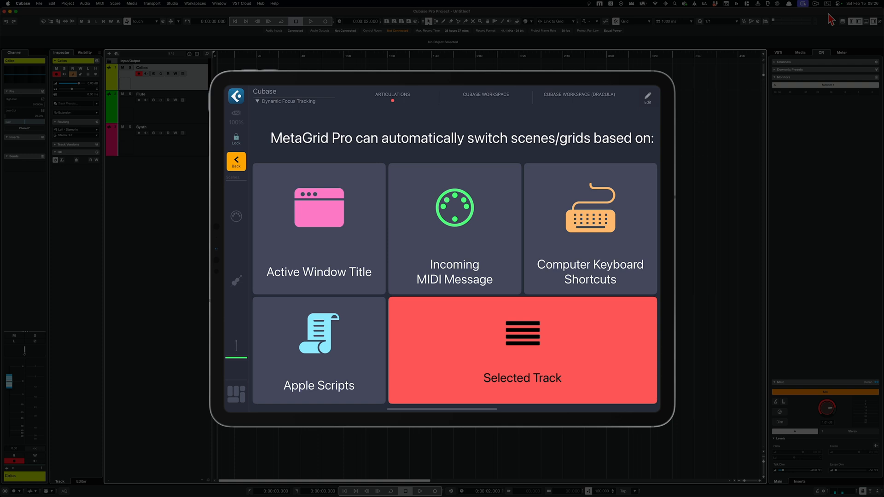
left_click(521, 350)
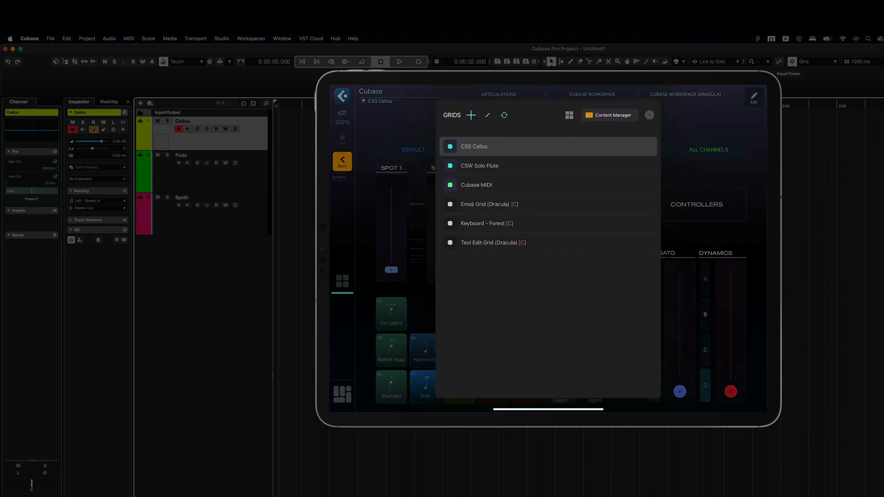
Step: Switch MetaGrid Pro to the CSW Solo Flute grid with its mic faders and articulation pads
left_click(479, 166)
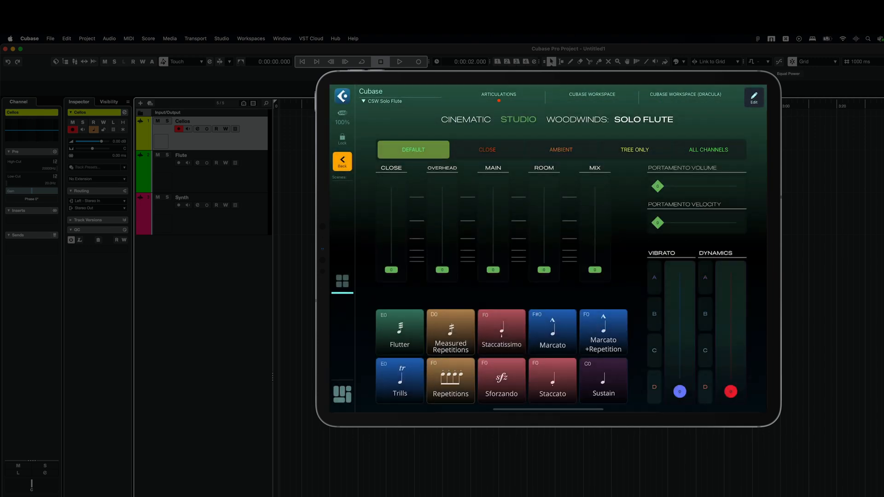
Step: Choose the CLOSE mic preset on the flute grid and bring up the Content Manager for the Cubase profile
left_click(486, 150)
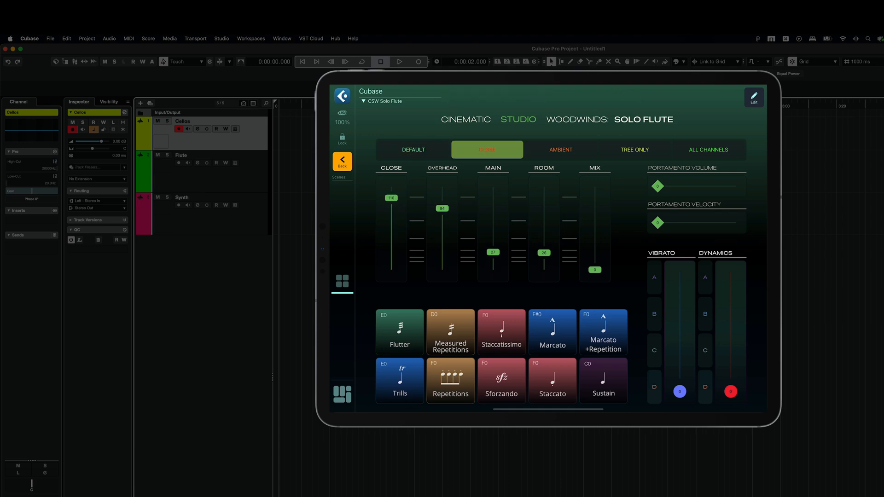
left_click(559, 149)
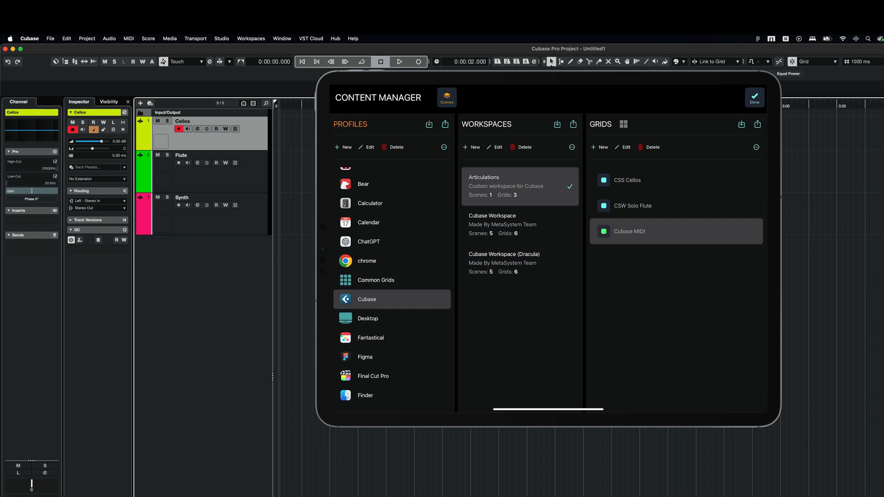
Step: Enable Dynamic Focus Tracking on the CSS Cellos grid with 'Cellos' as its track name and close the editor
left_click(627, 180)
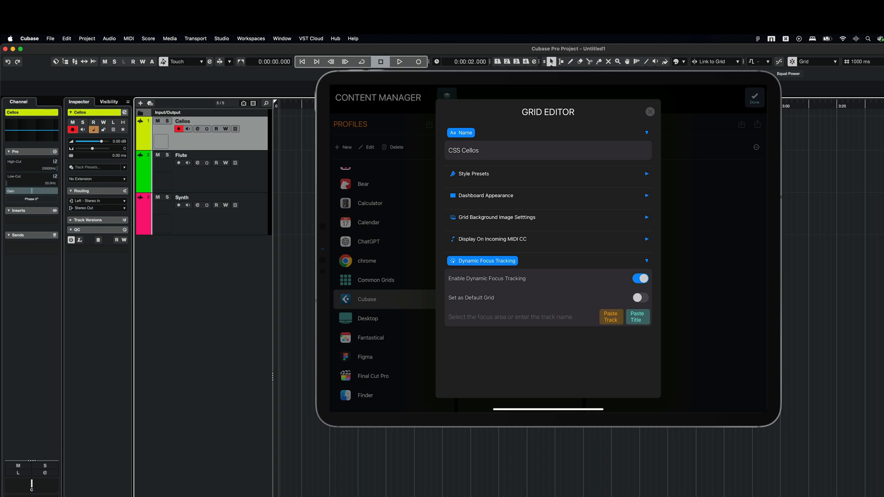
type("Cellos")
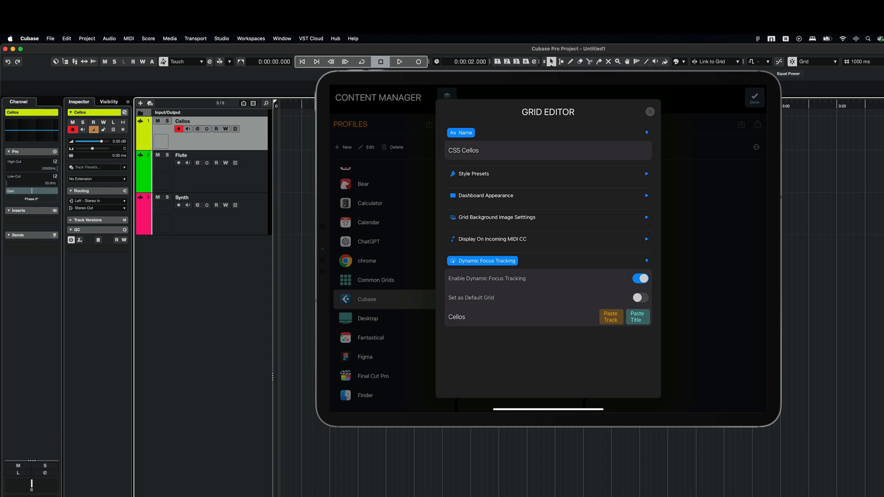
left_click(649, 111)
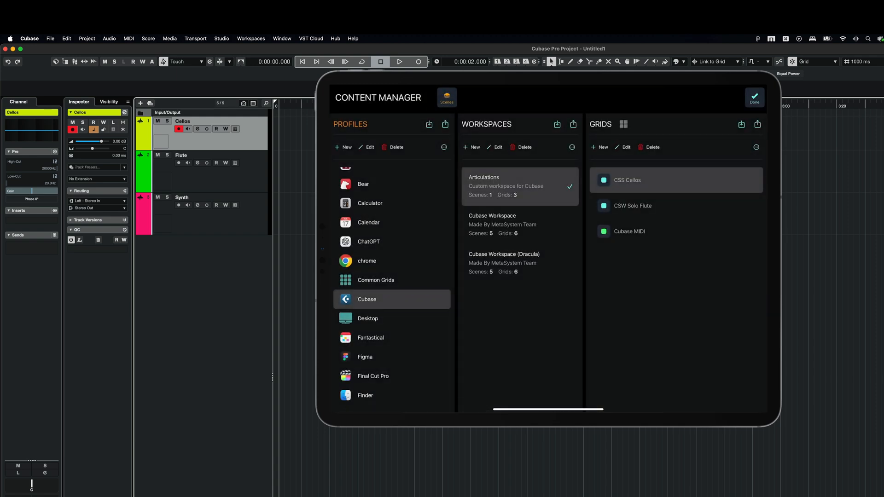
Step: Enable Dynamic Focus Tracking on the CSW Solo Flute grid with 'Flute' as its track name and close the editor
left_click(632, 206)
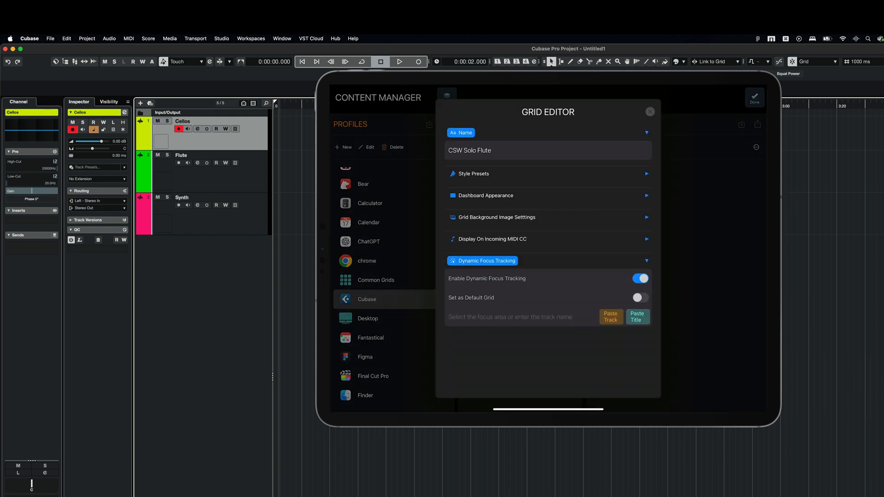
left_click(181, 154)
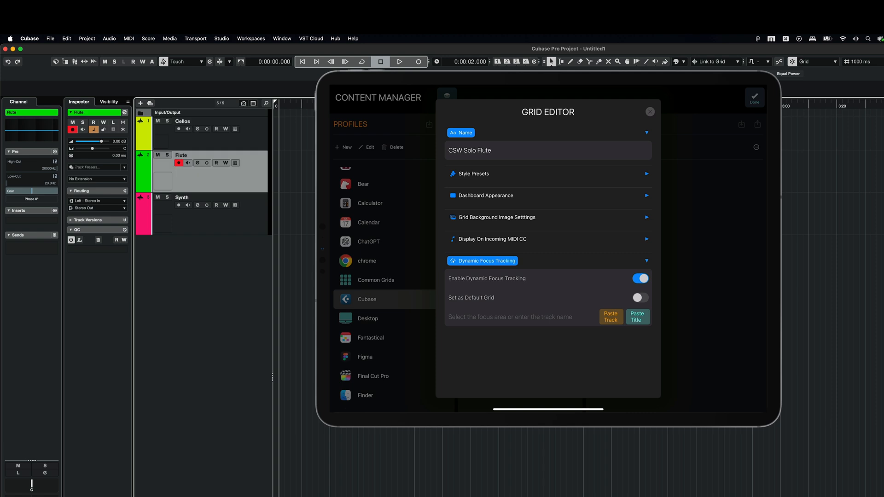
type("Flute")
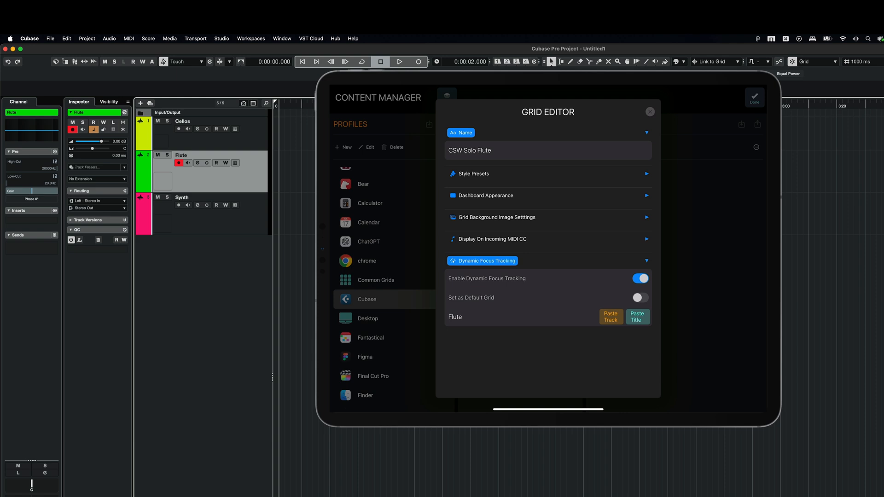
left_click(649, 111)
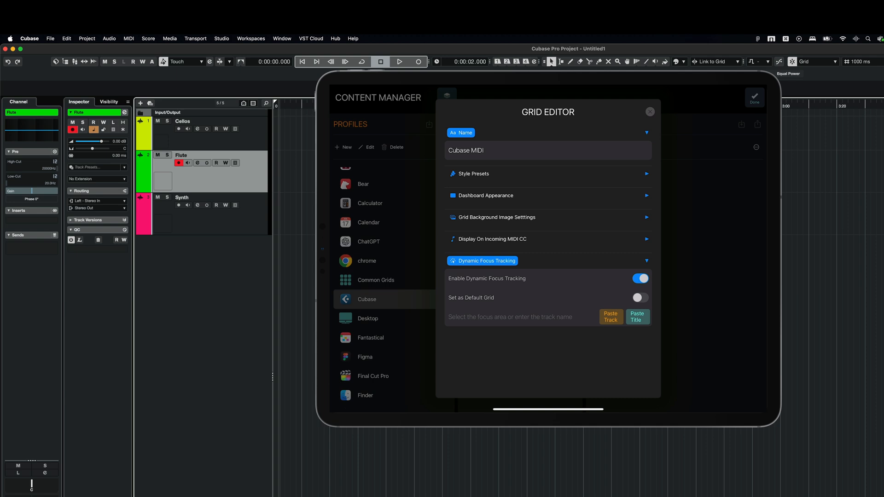
Step: Toggle Set as Default Grid on Cubase MIDI so it shows when no tracked grid matches
left_click(639, 298)
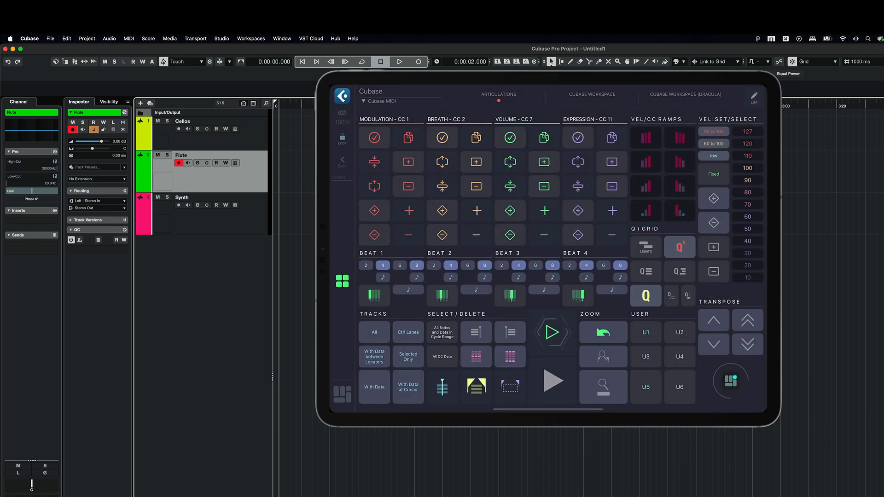
Step: Select the Cellos and Flute tracks in Cubase to test automatic grid switching
left_click(182, 121)
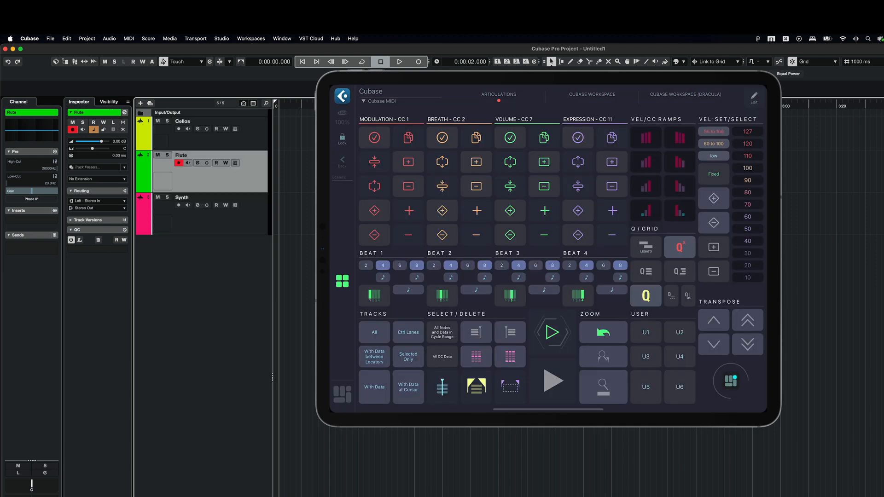
left_click(182, 121)
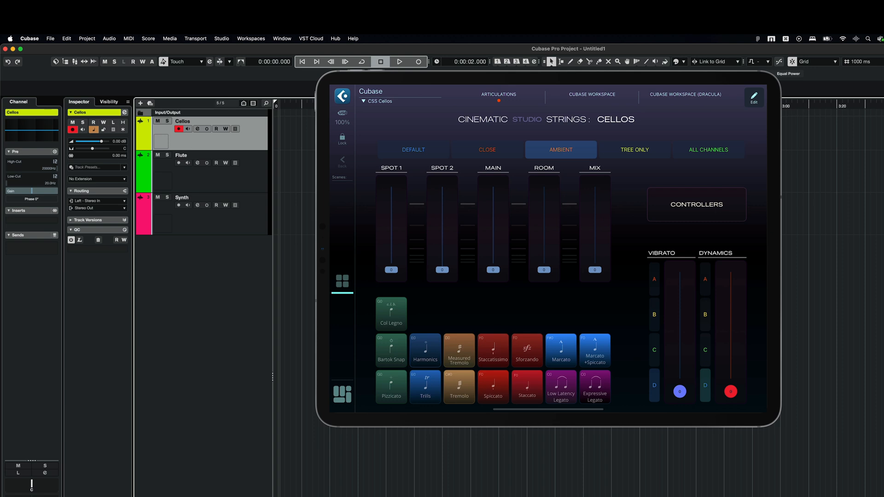
left_click(181, 155)
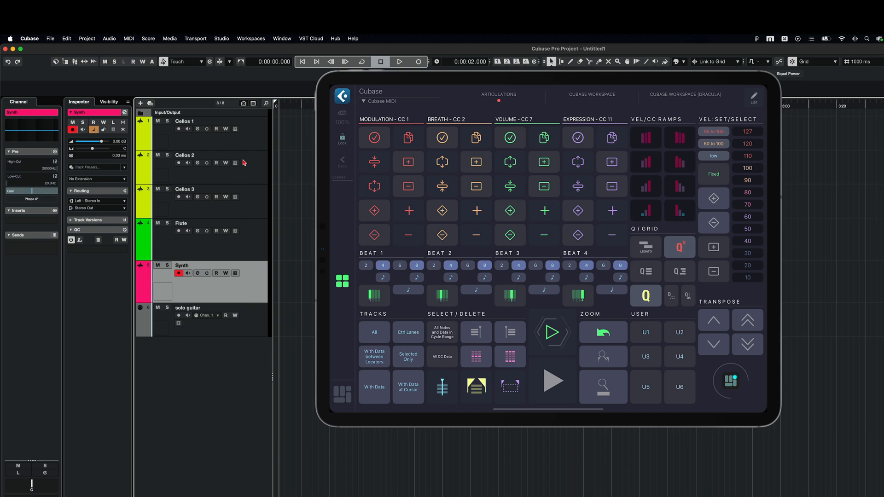
Step: Alternate between the Cellos 2 and Cellos 3 tracks in Cubase to check which grid comes up
left_click(184, 155)
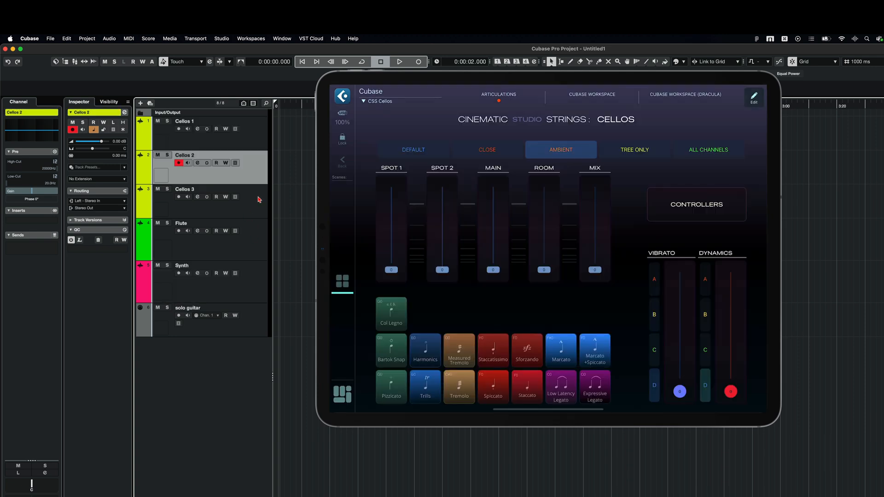
left_click(184, 188)
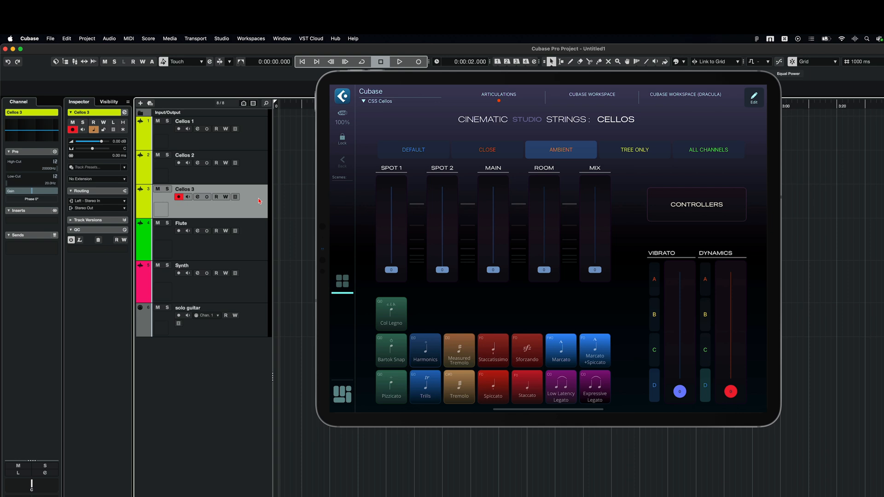
left_click(184, 154)
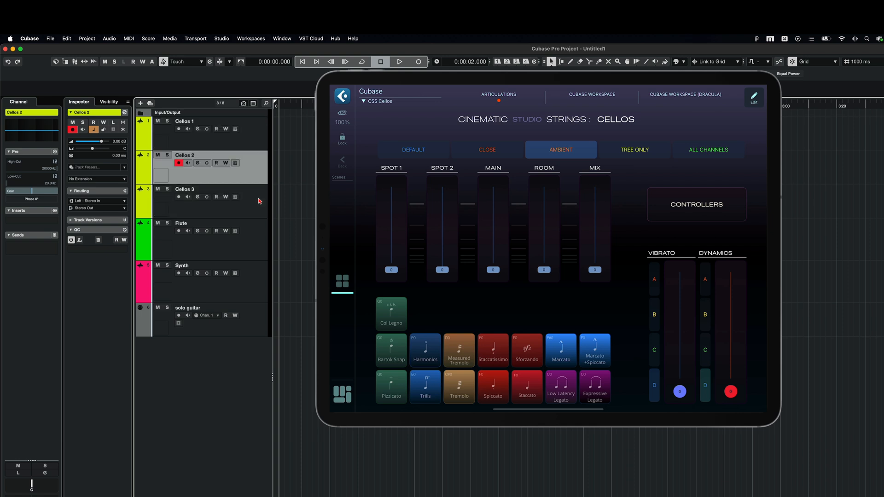
left_click(184, 188)
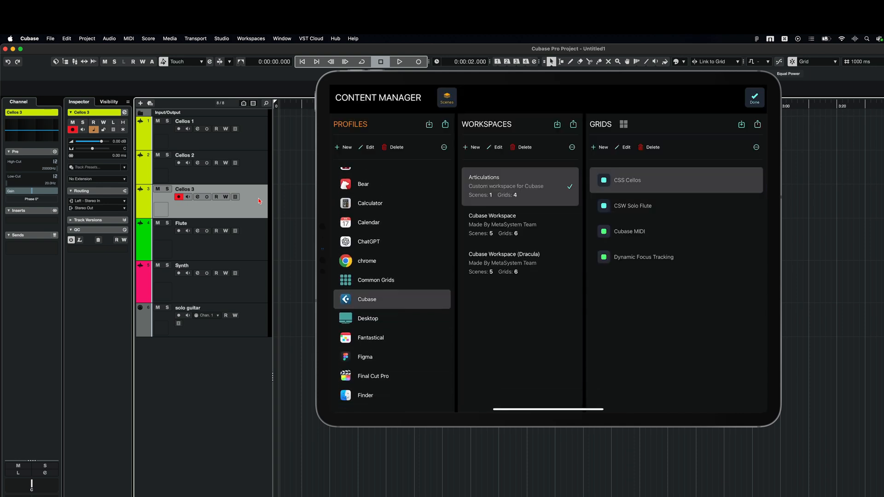
Step: Enable Dynamic Focus Tracking on the CSS Cellos grid linked to the Cellos 3 track and return to the grid
left_click(643, 257)
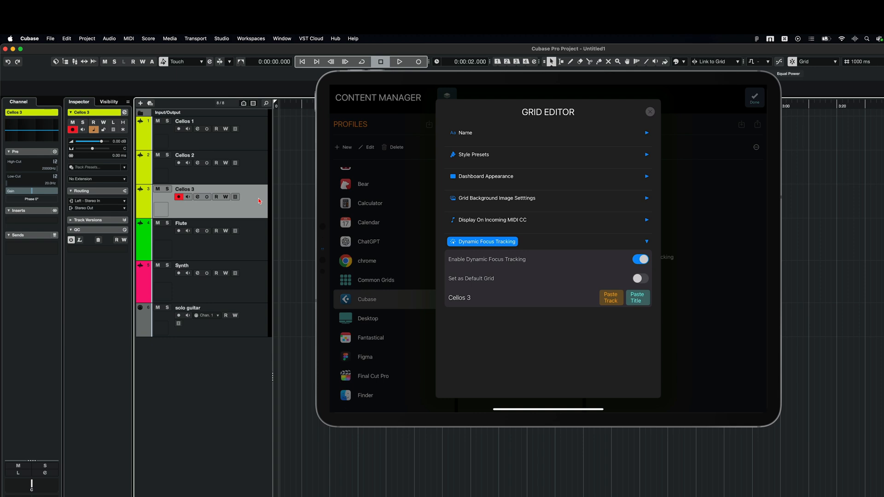
left_click(649, 111)
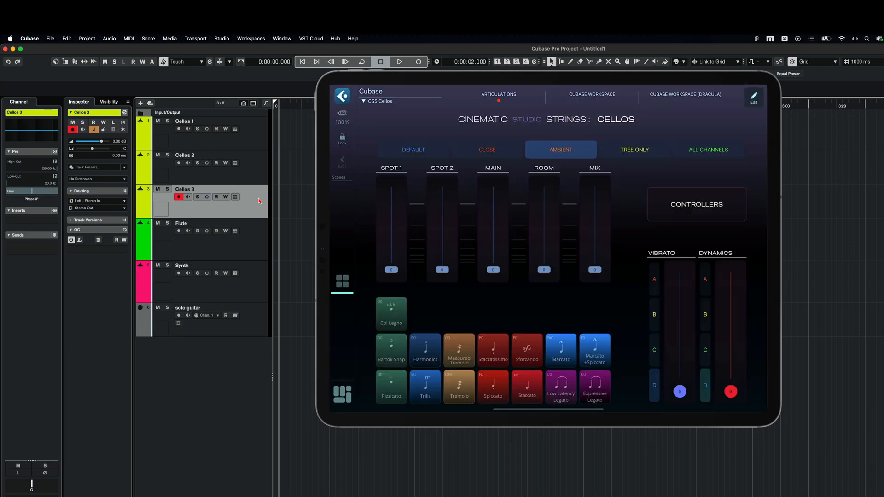
Step: Select the Flute track in Cubase so MetaGrid Pro switches to the CSW Solo Flute grid
left_click(184, 154)
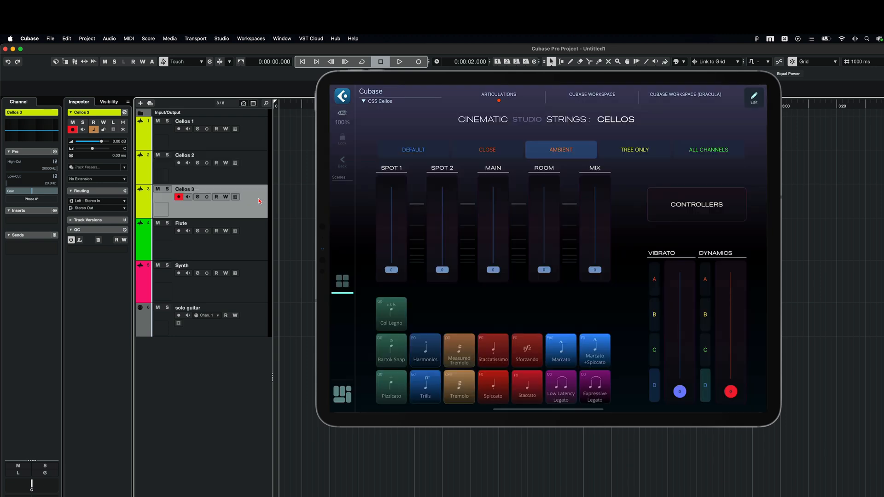
left_click(182, 223)
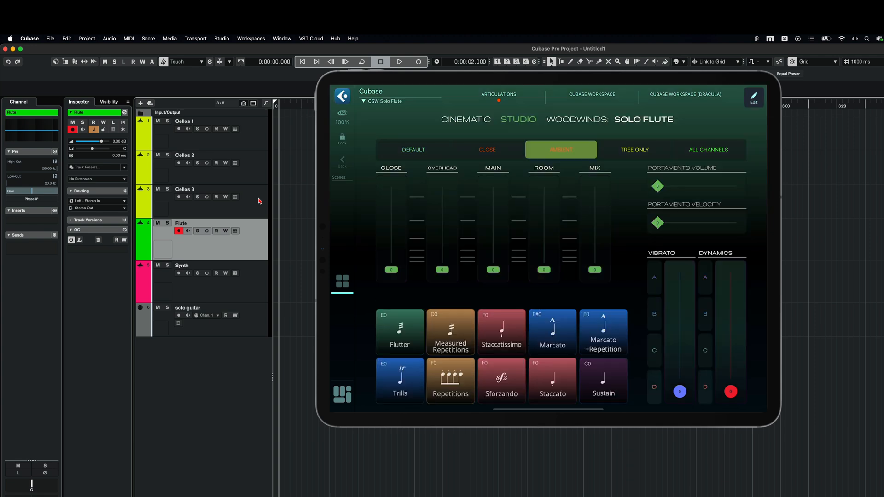
left_click(184, 189)
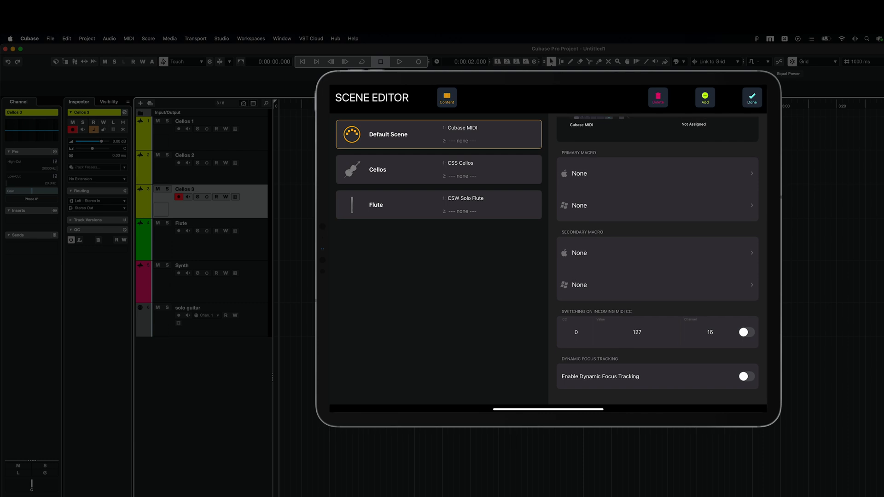
Step: Enable Dynamic Focus Tracking on the Default Scene that uses the Cubase MIDI grid
left_click(744, 375)
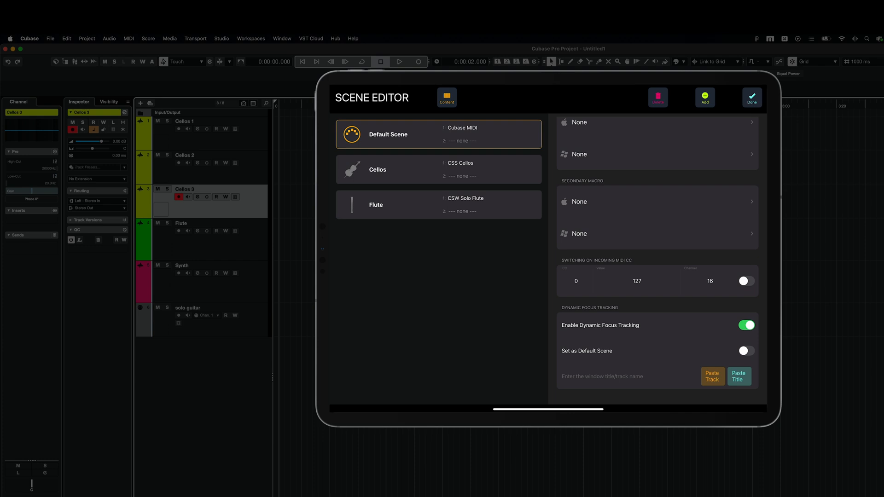
Step: Give the Cellos scene the 'Cellos 2' track name and paste 'Flute' as the Flute scene's focus track
left_click(744, 351)
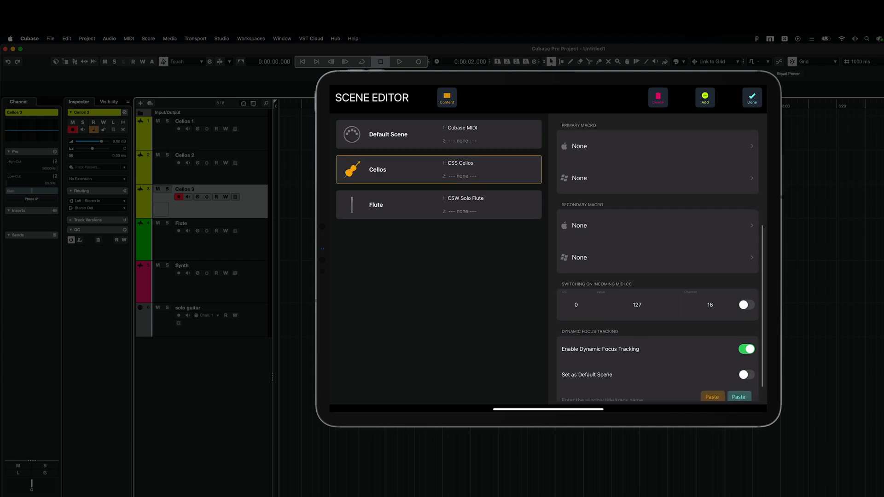
scroll("down", 3)
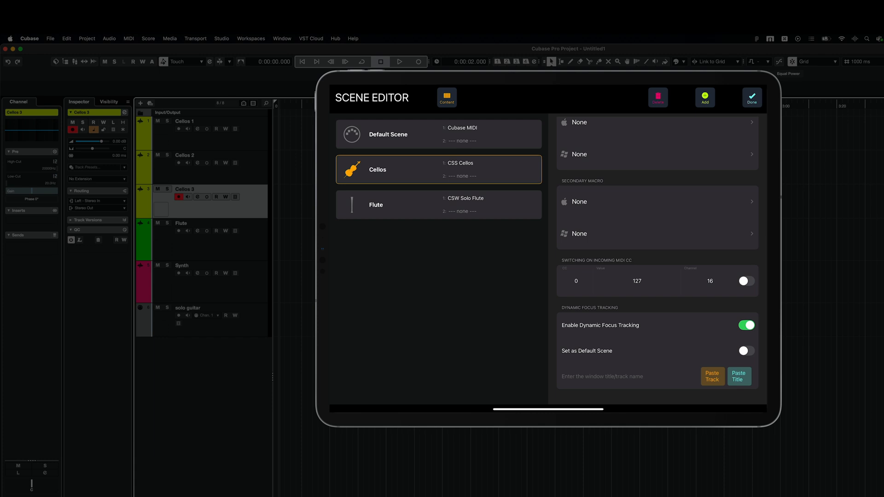
type("Cellos 2")
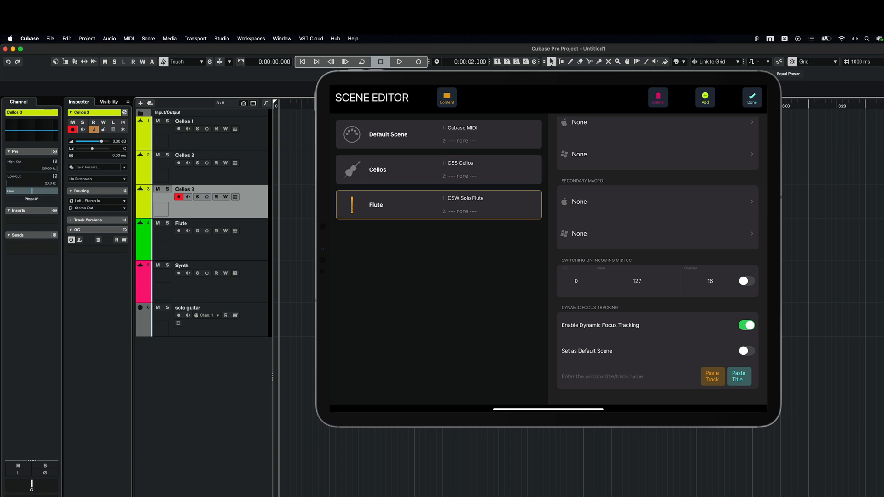
type("Cellos 2")
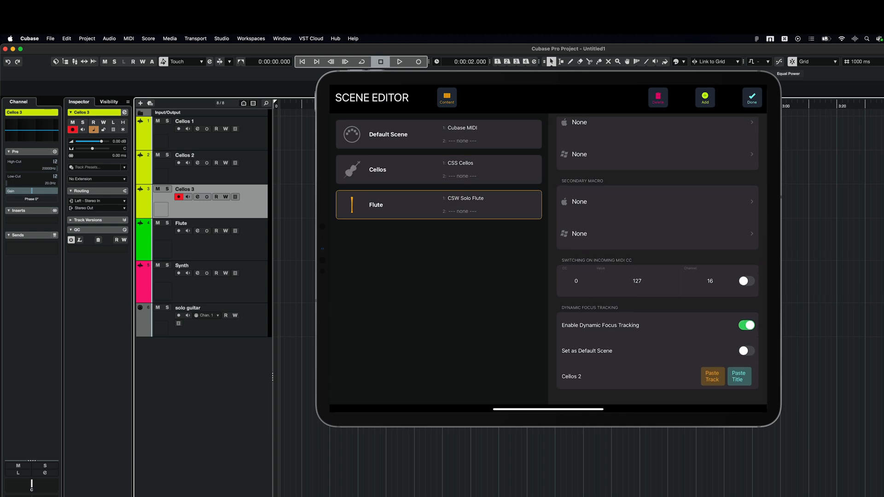
left_click(181, 223)
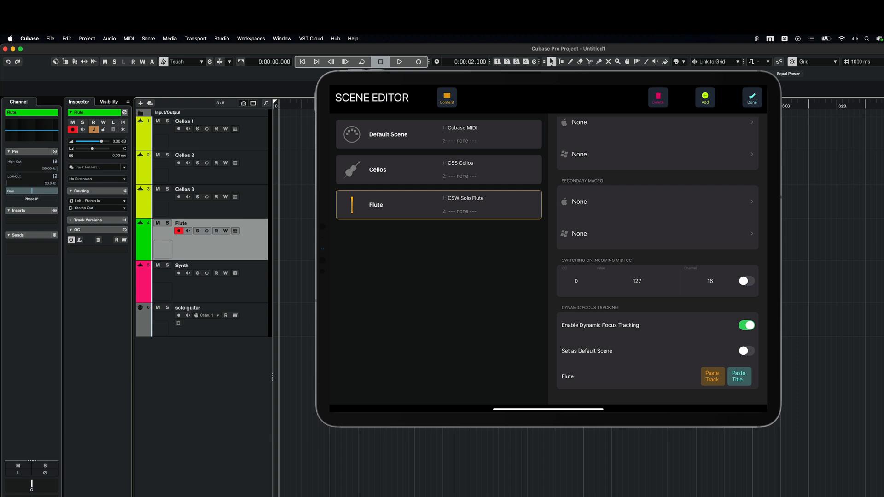
Step: Save the scenes with Done, then select the Synth and Flute tracks in Cubase to verify the grids switch
left_click(751, 97)
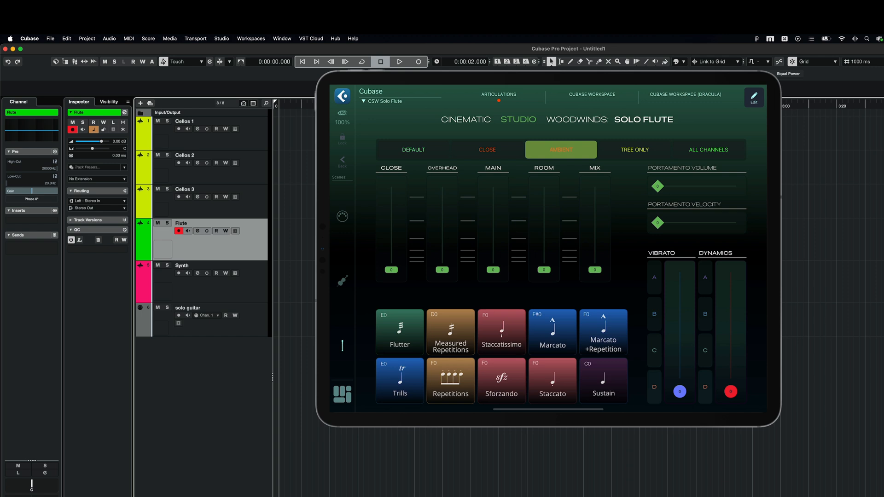
left_click(184, 189)
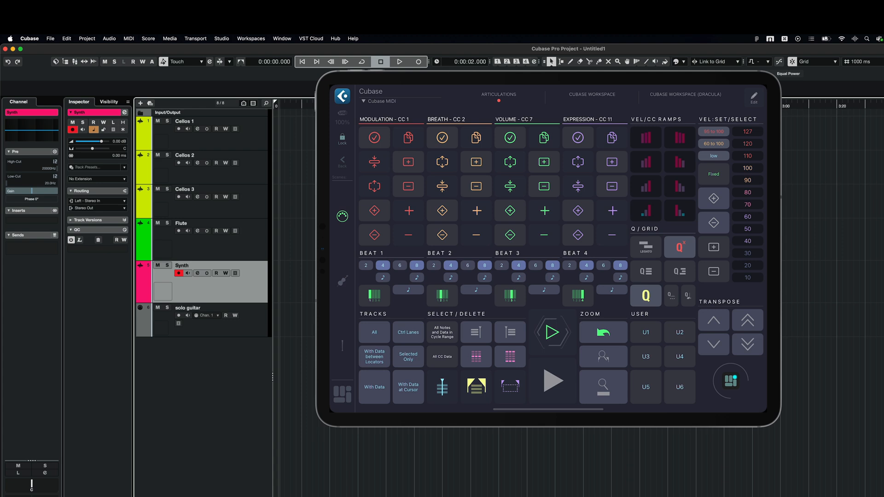
left_click(182, 223)
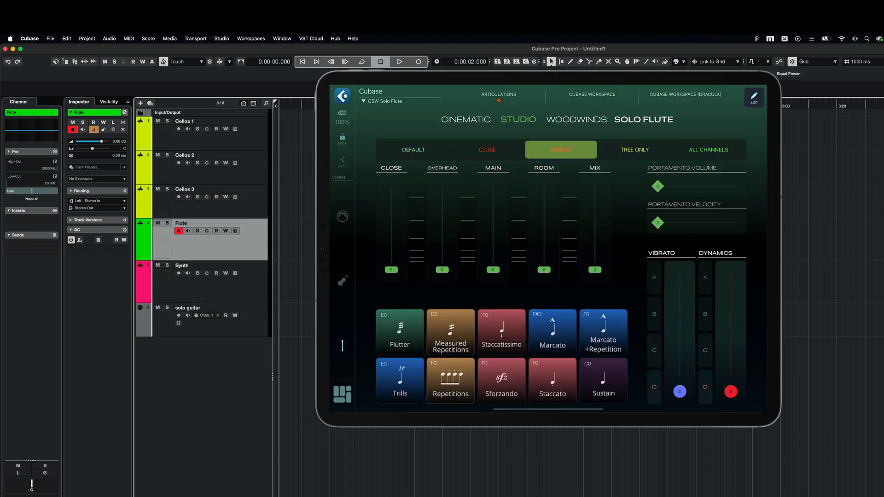